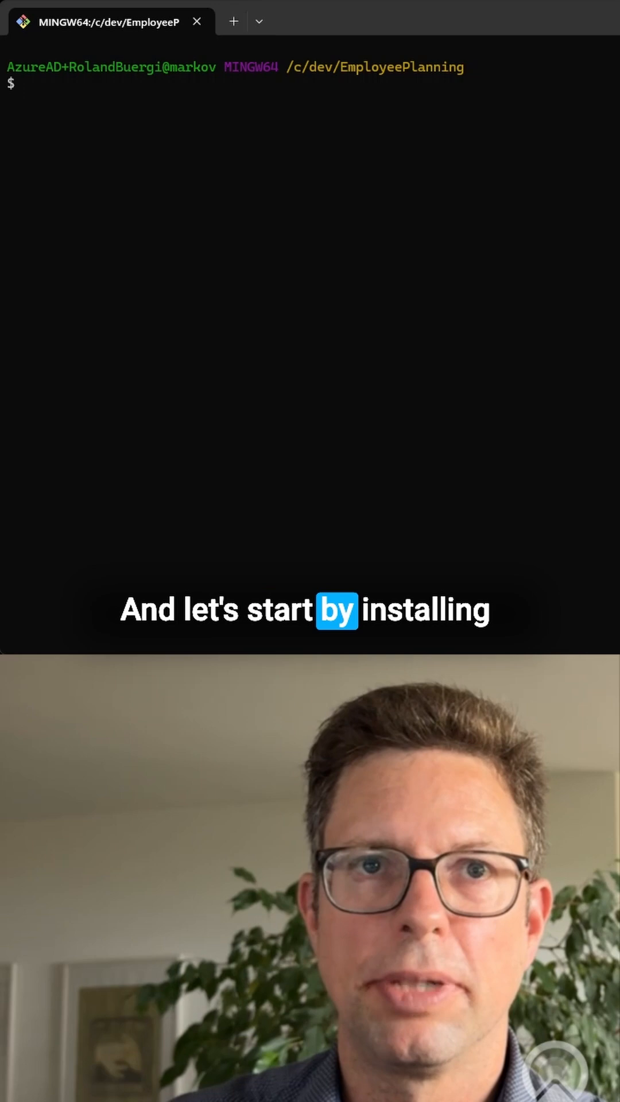
Step: Create the MeshWeaver solution with 'dotnet new meshweaver-solution', list its files, and launch claude
text(dotnet new meshweaver-solution)
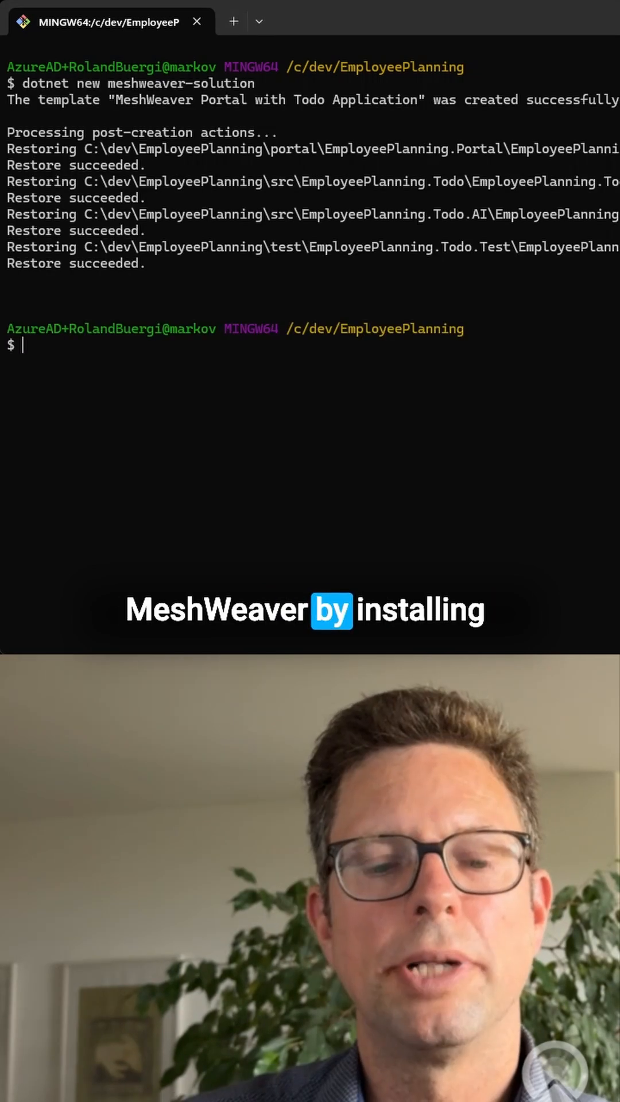
text(ls)
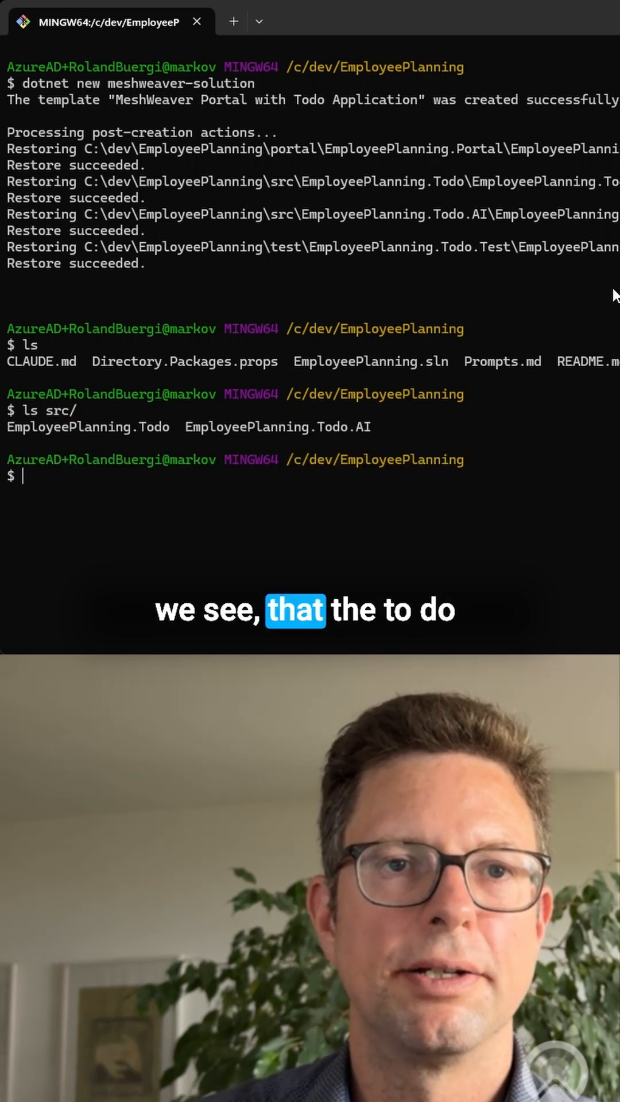
mouse_move(296, 422)
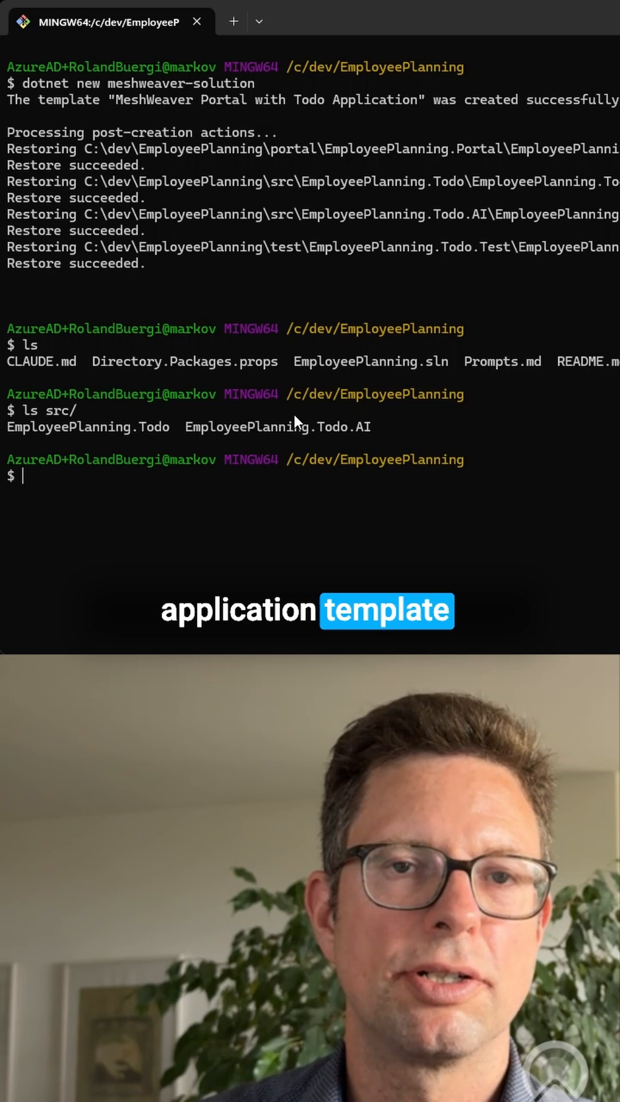
mouse_move(278, 454)
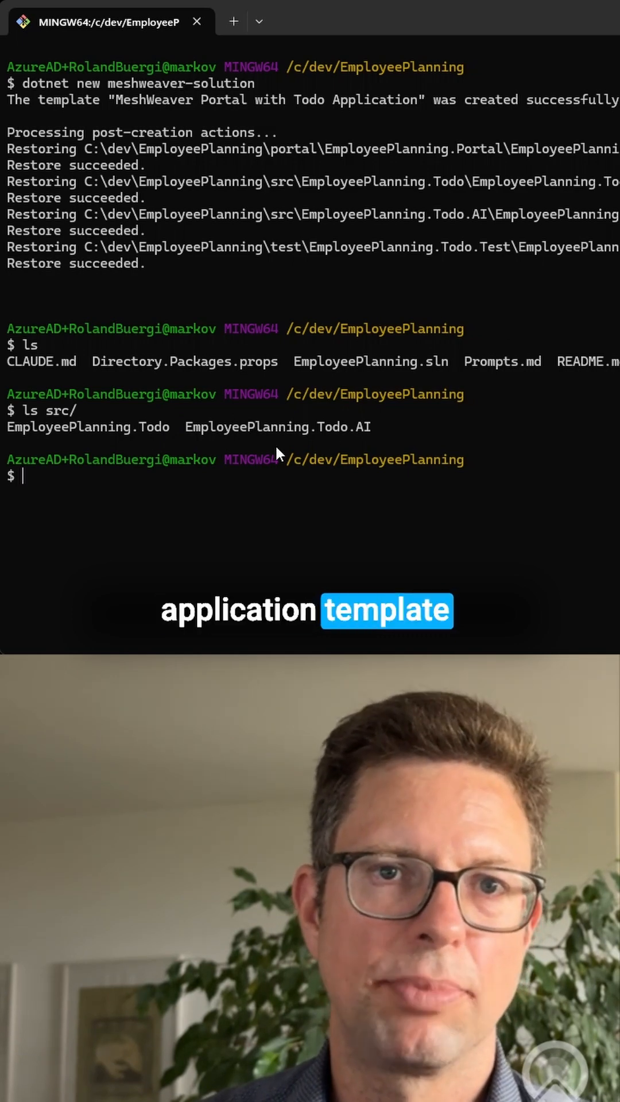
text(c)
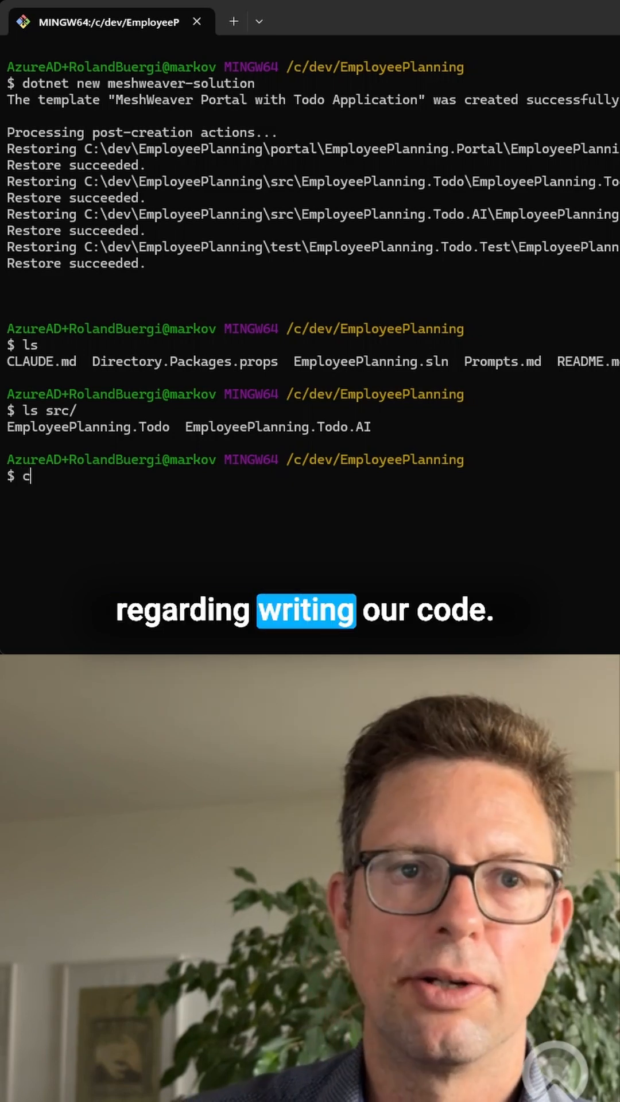
text(laude)
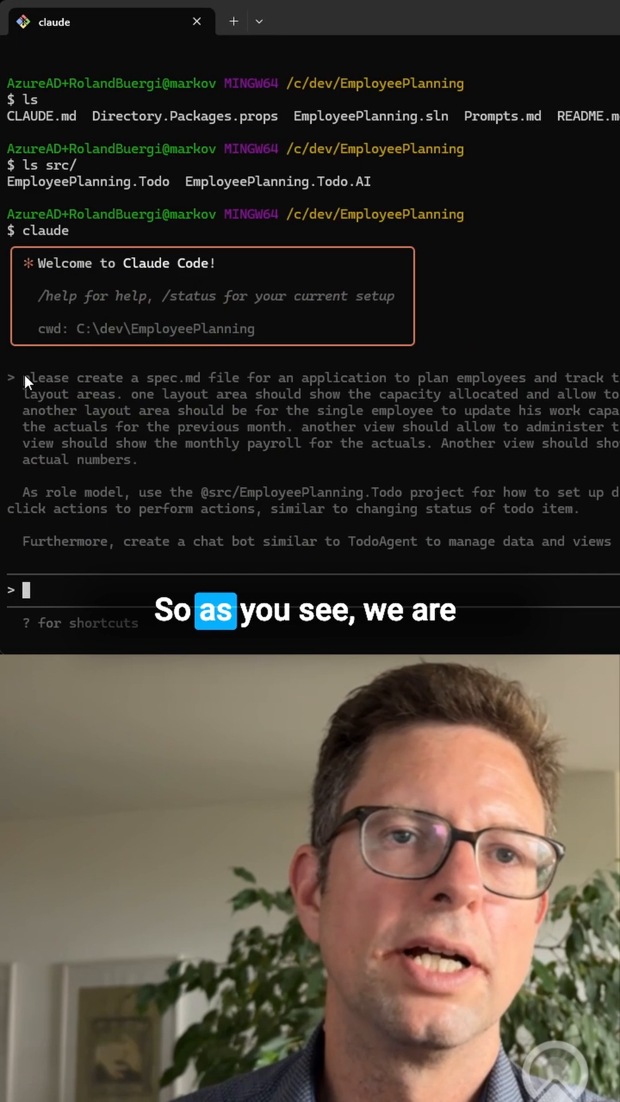
Step: Submit the prompt asking Claude to write spec.md for the employee planning app
key(Enter)
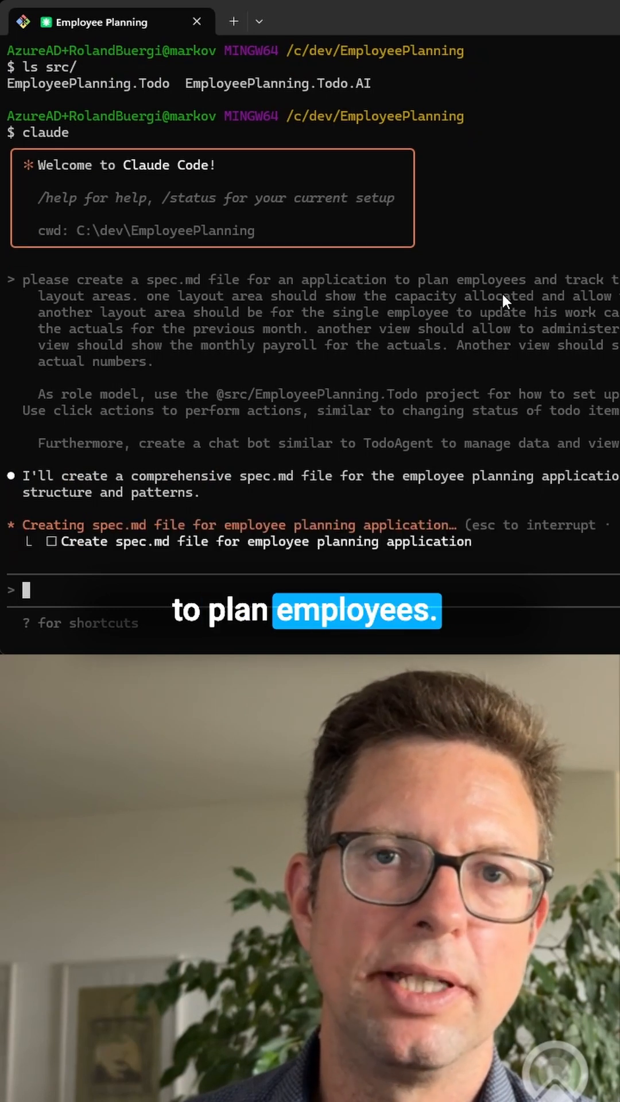
mouse_move(401, 417)
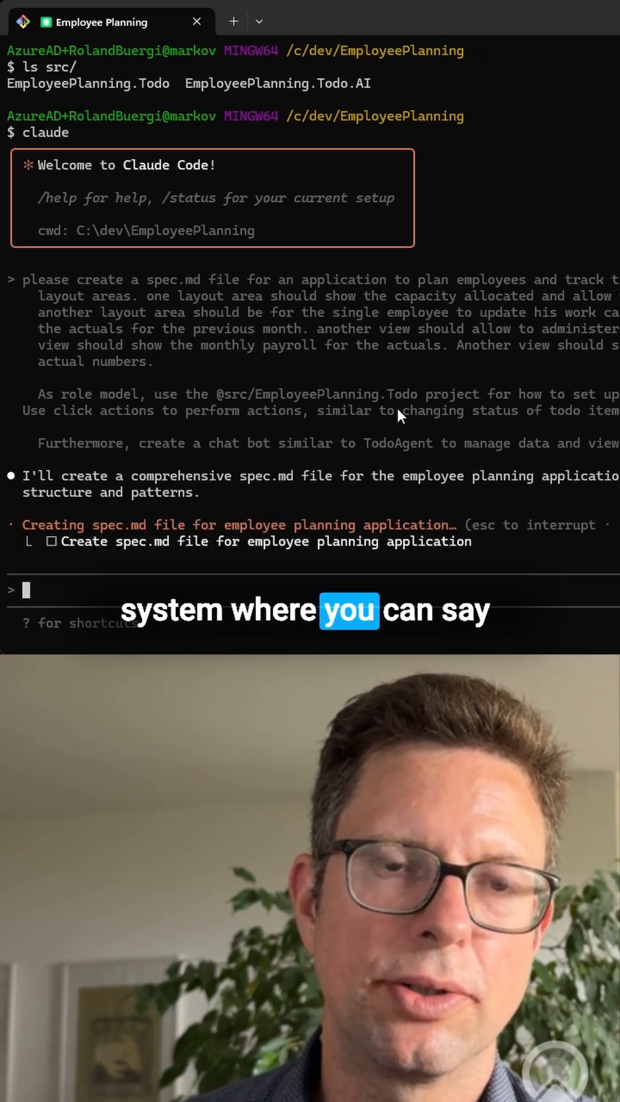
mouse_move(245, 375)
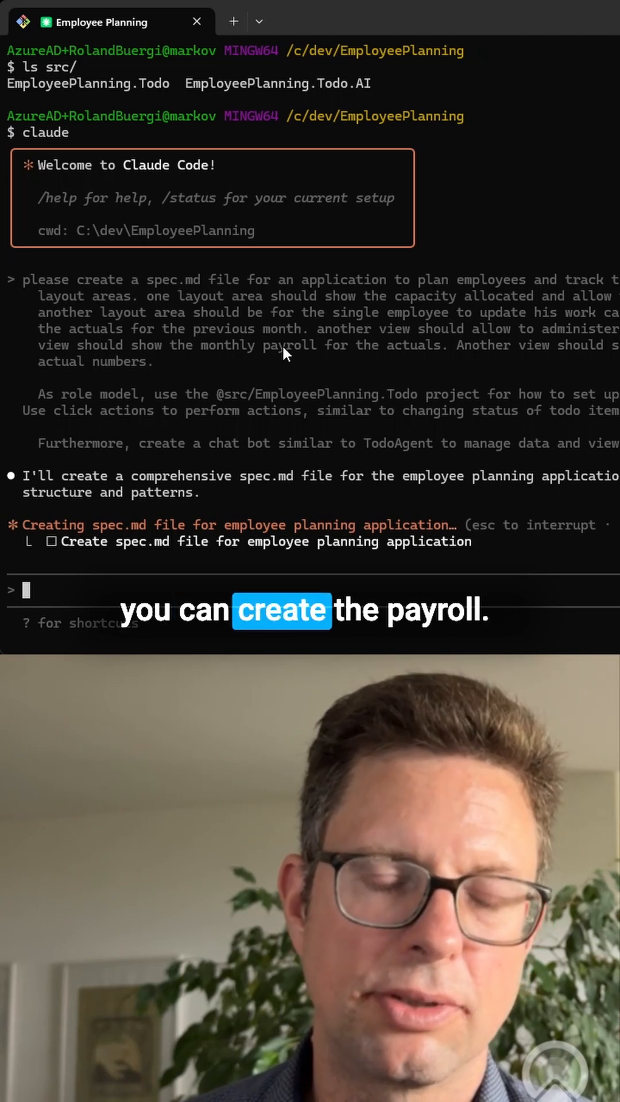
mouse_move(117, 559)
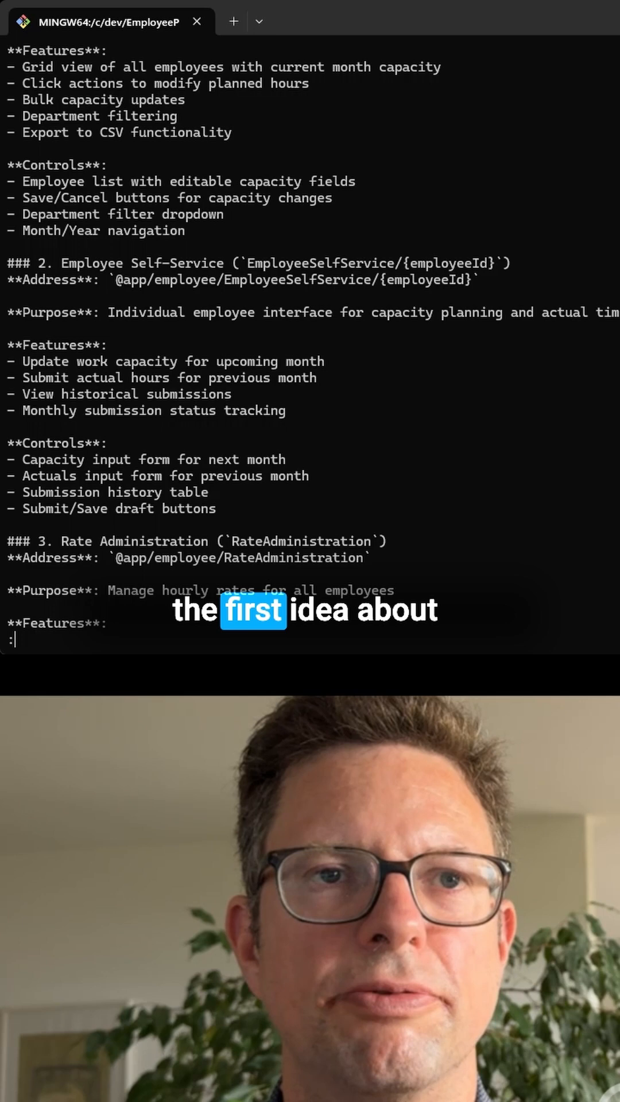
Step: Scroll through spec.md's five layout area sections in less
scroll(down, 3)
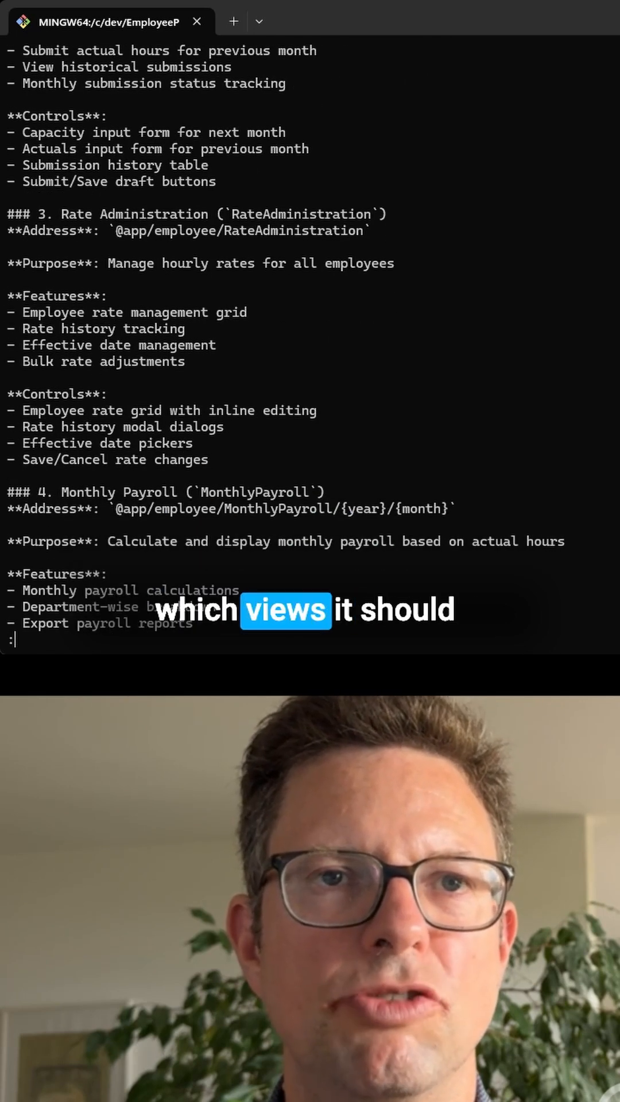
scroll(down, 3)
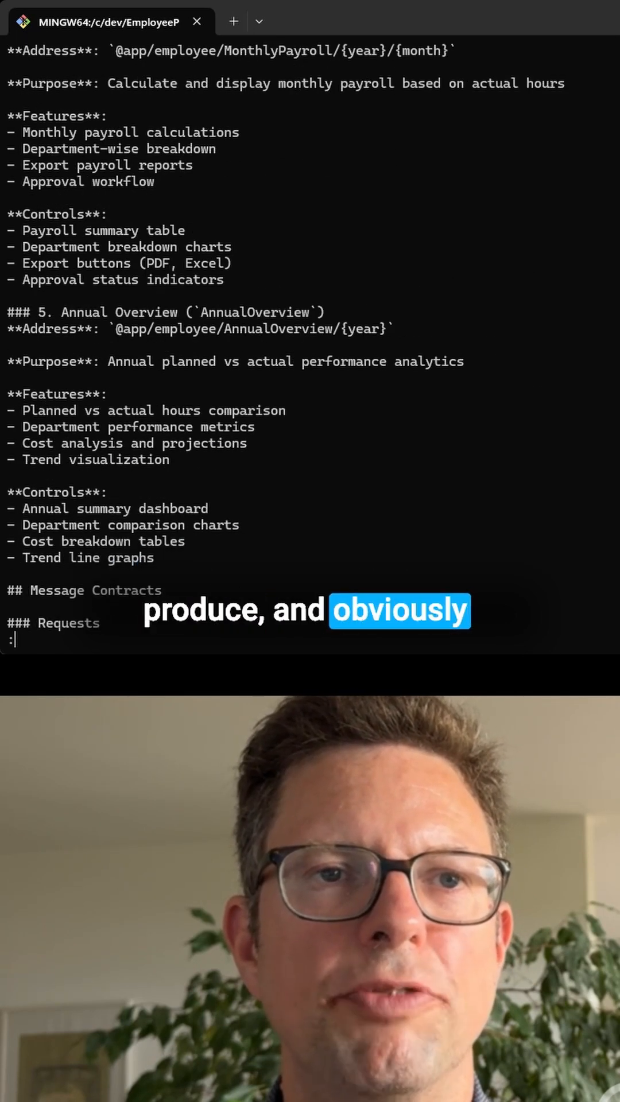
scroll(down, 3)
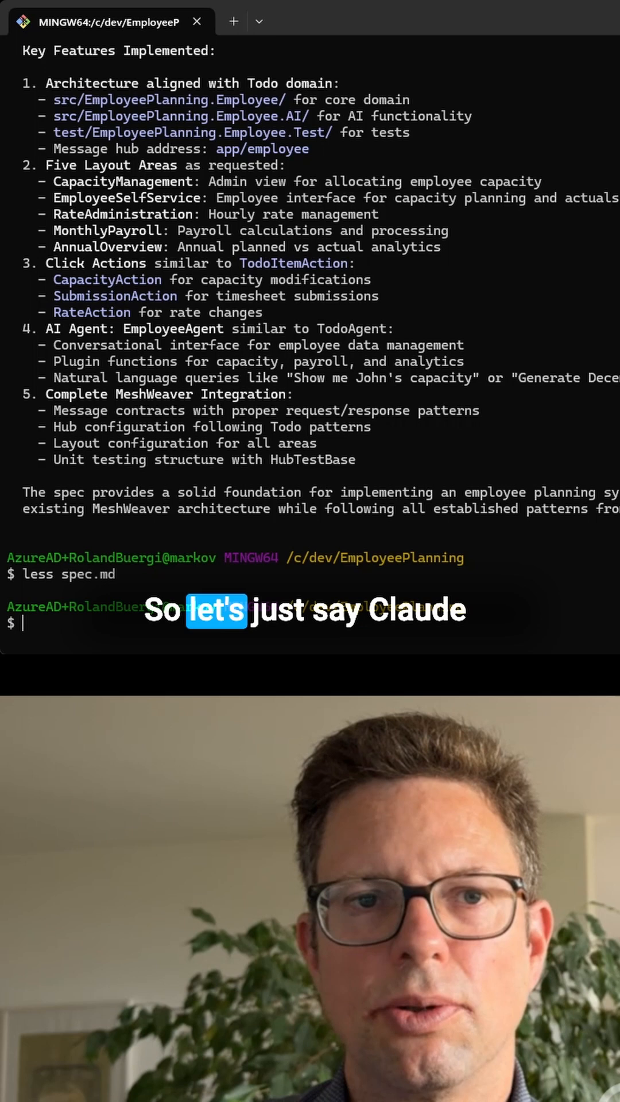
text(use)
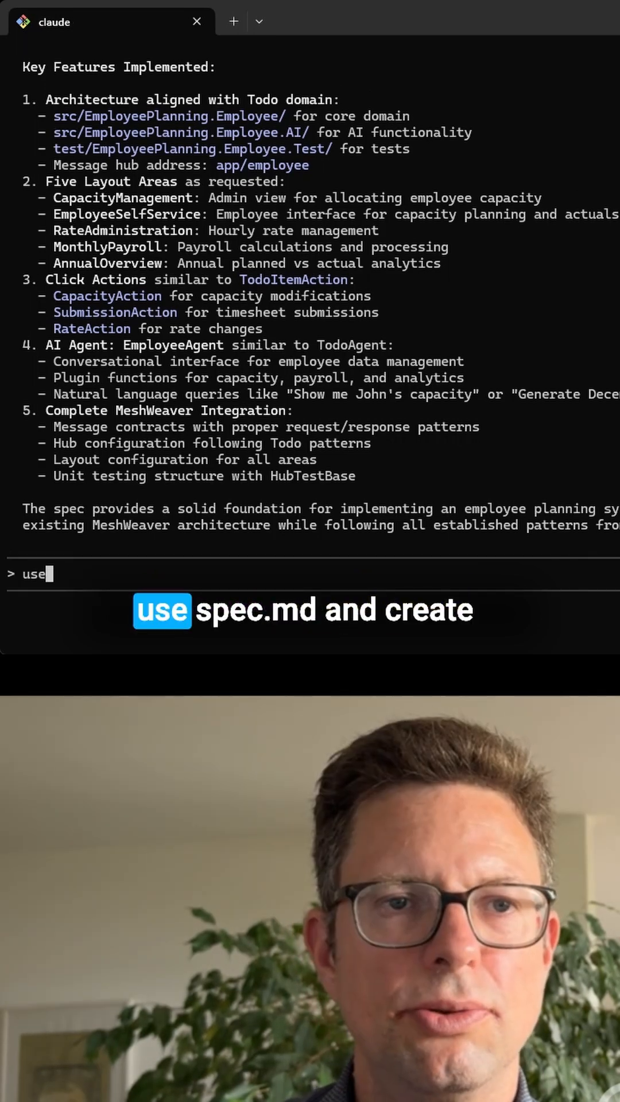
text(@spec.md)
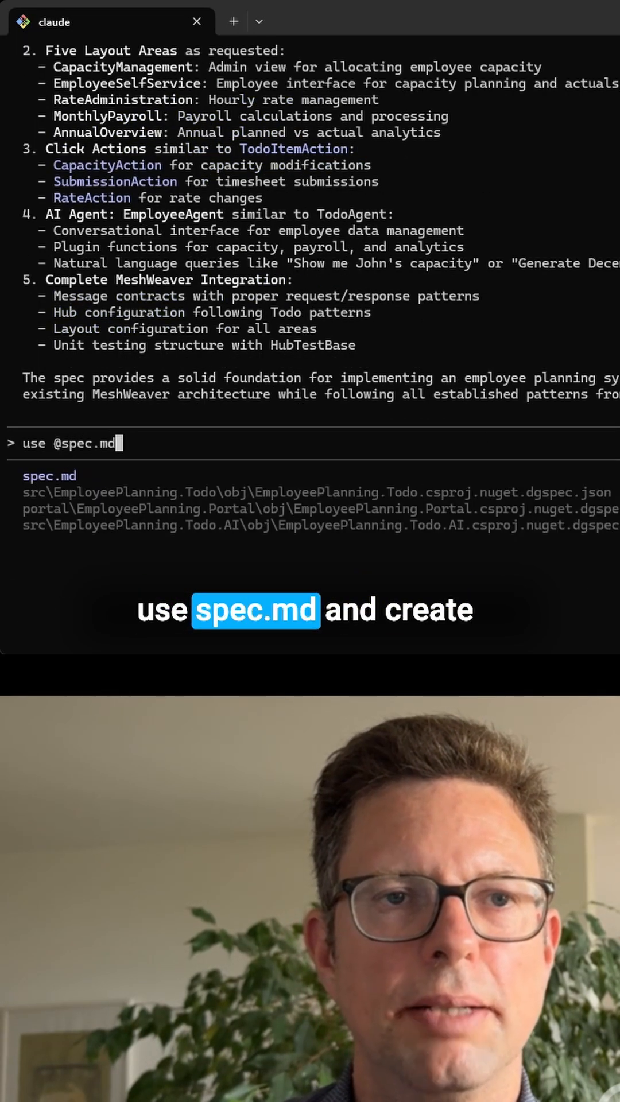
text(and create a)
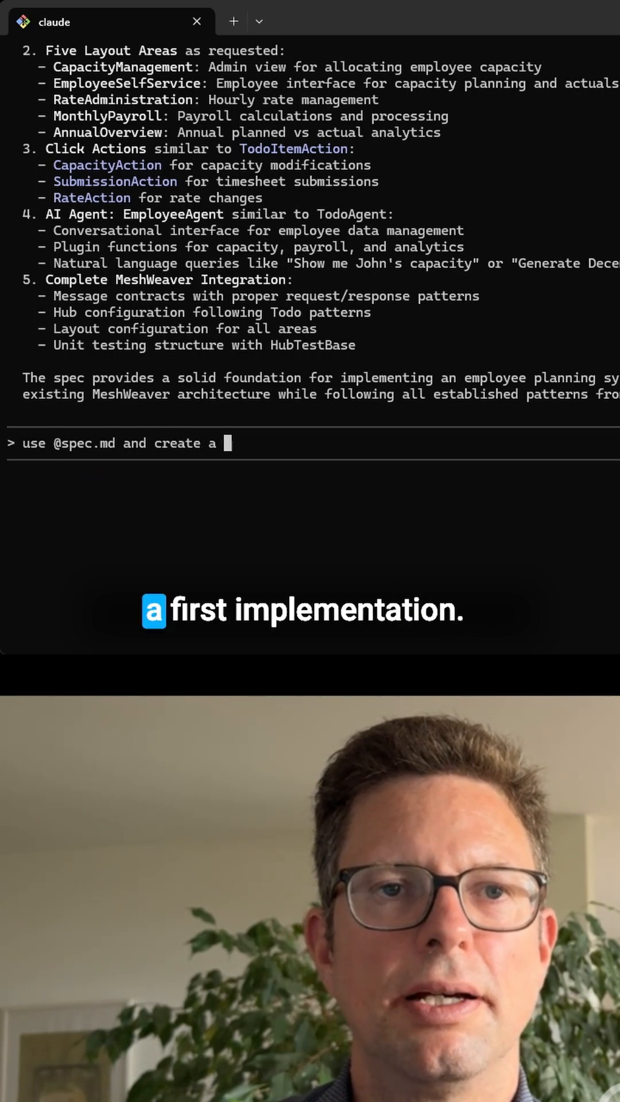
text(first implementa)
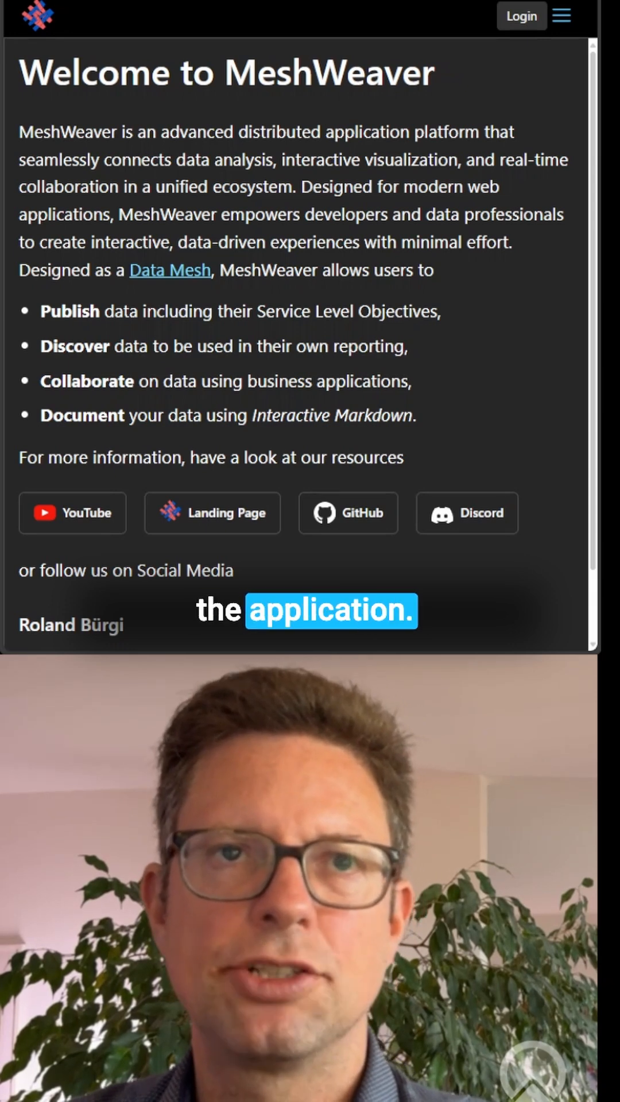
Step: Add a new employee with name and email from the Employees area
click(563, 17)
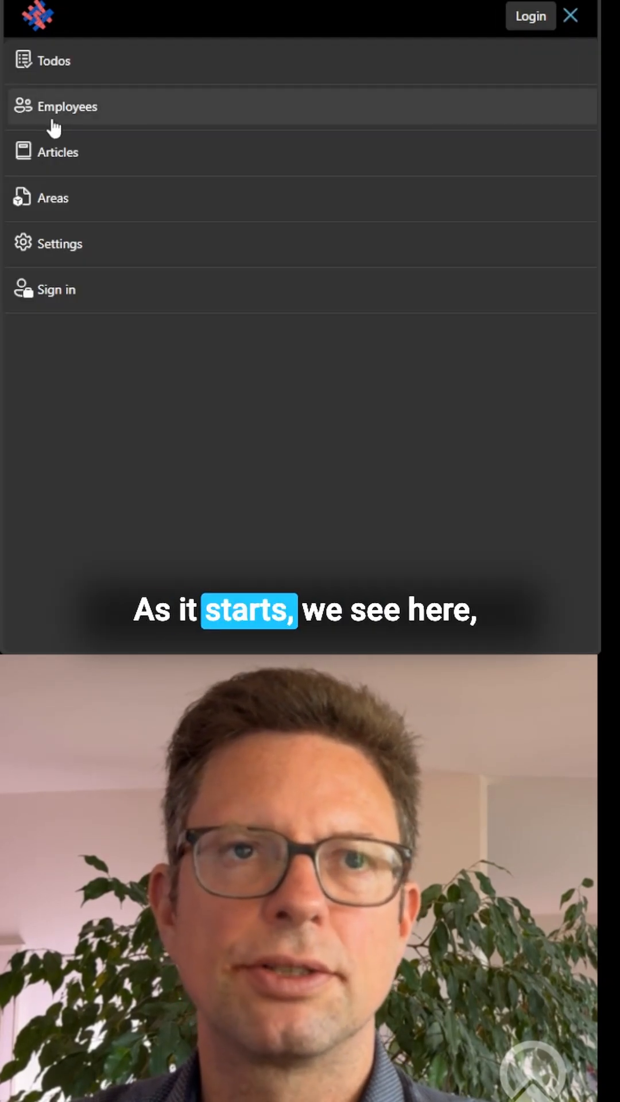
click(570, 15)
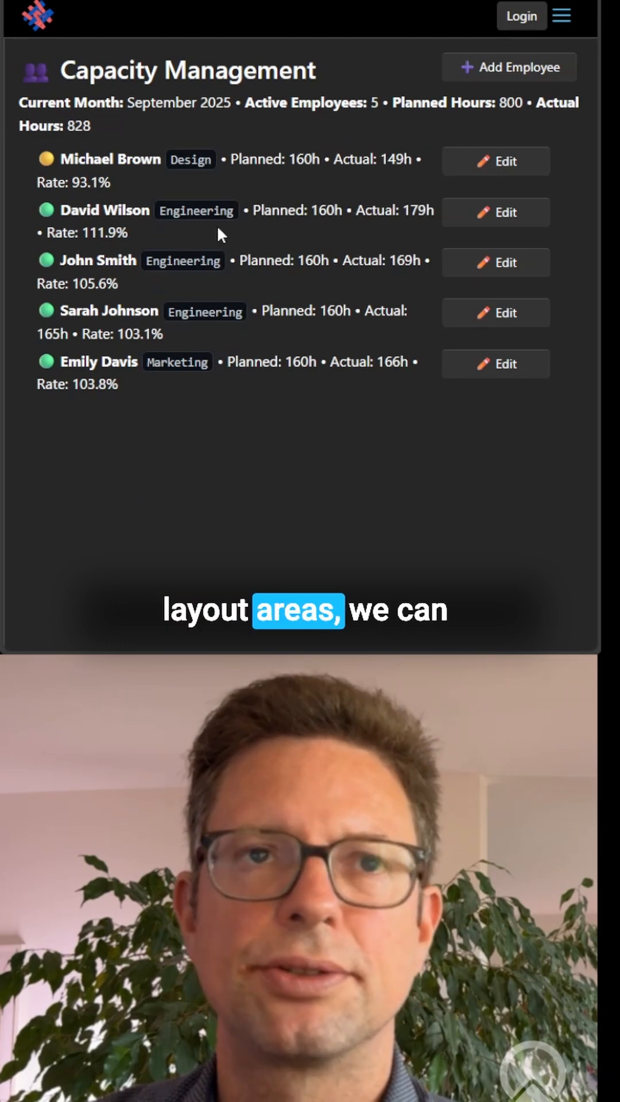
click(510, 67)
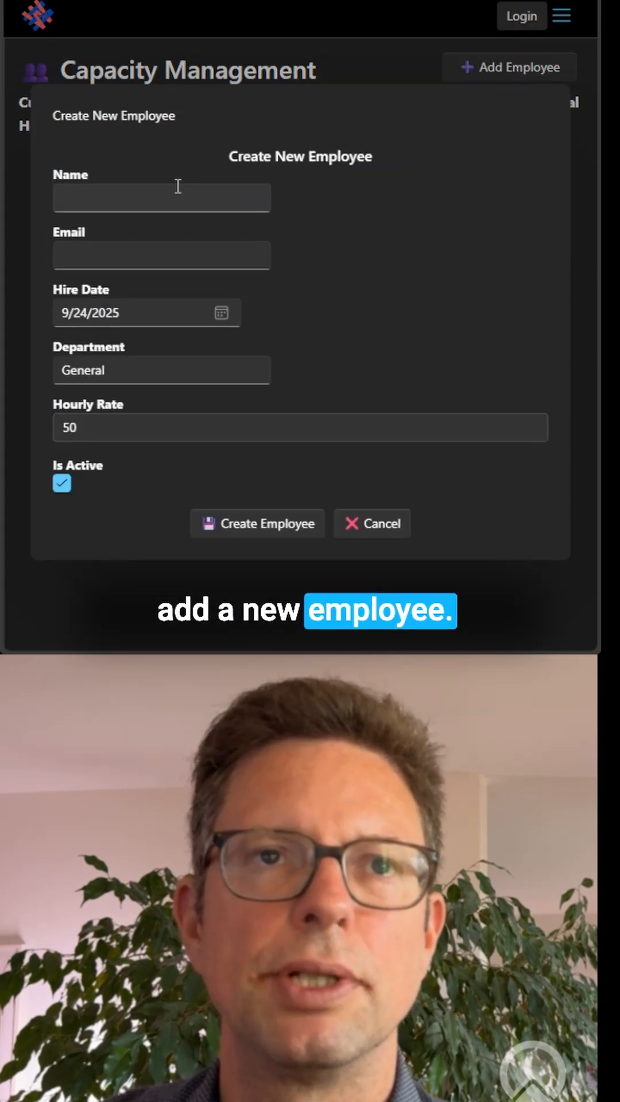
click(257, 524)
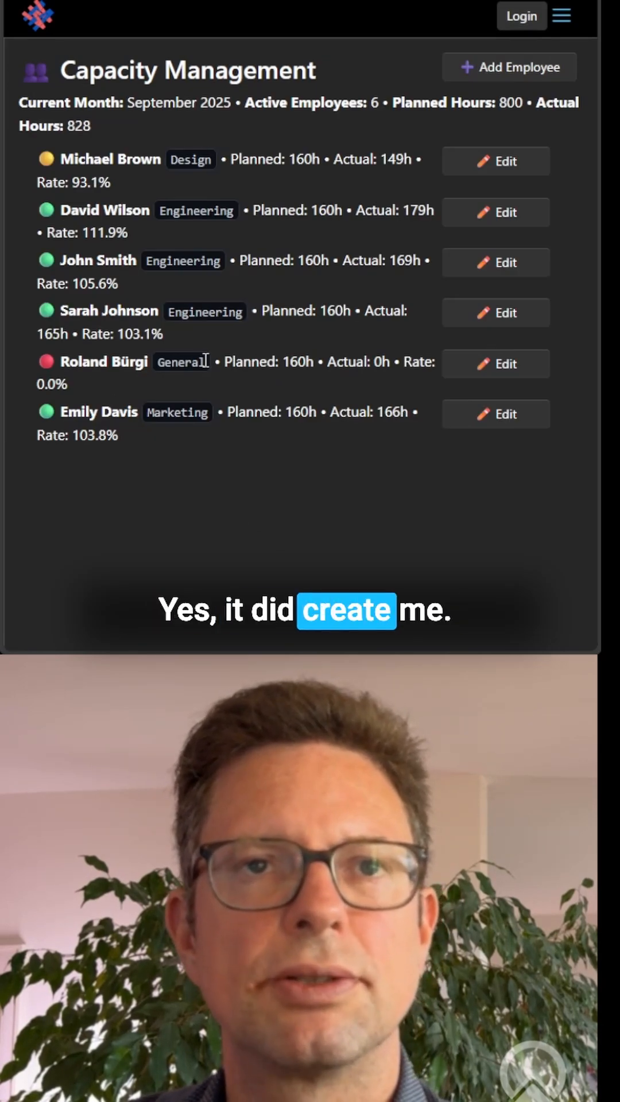
click(565, 15)
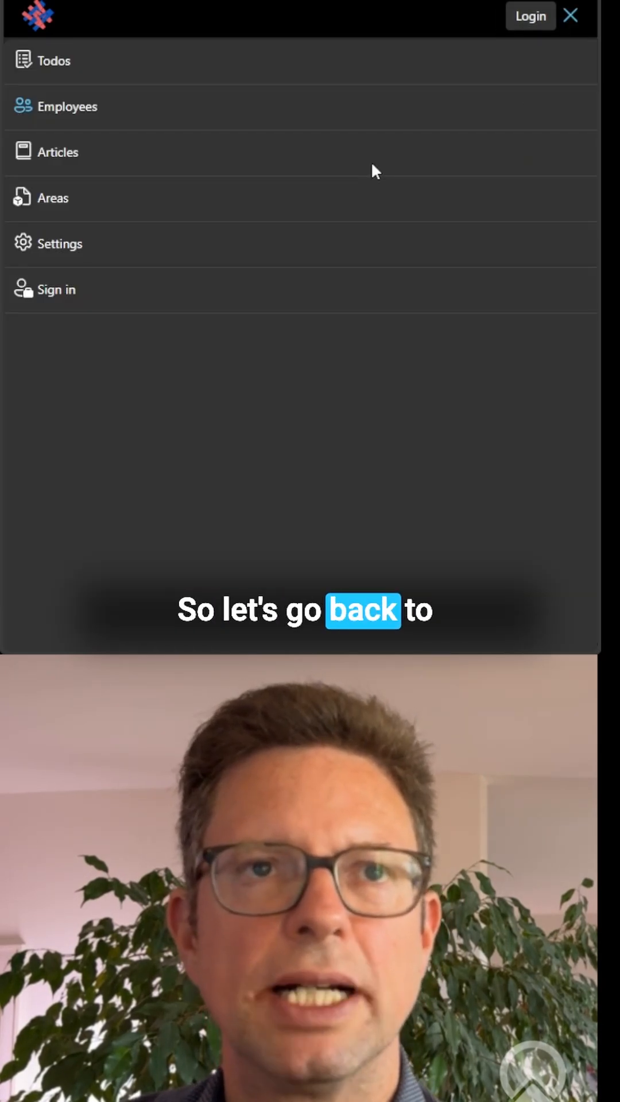
Step: View Rate Administration rates by department, then return to the employee views overview
click(573, 14)
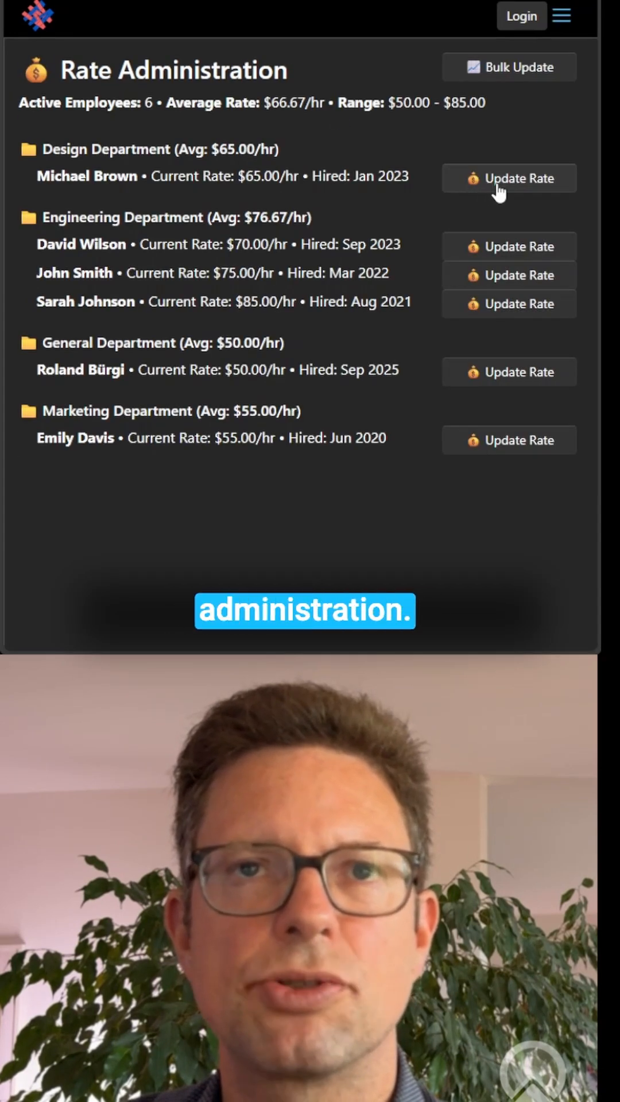
click(509, 178)
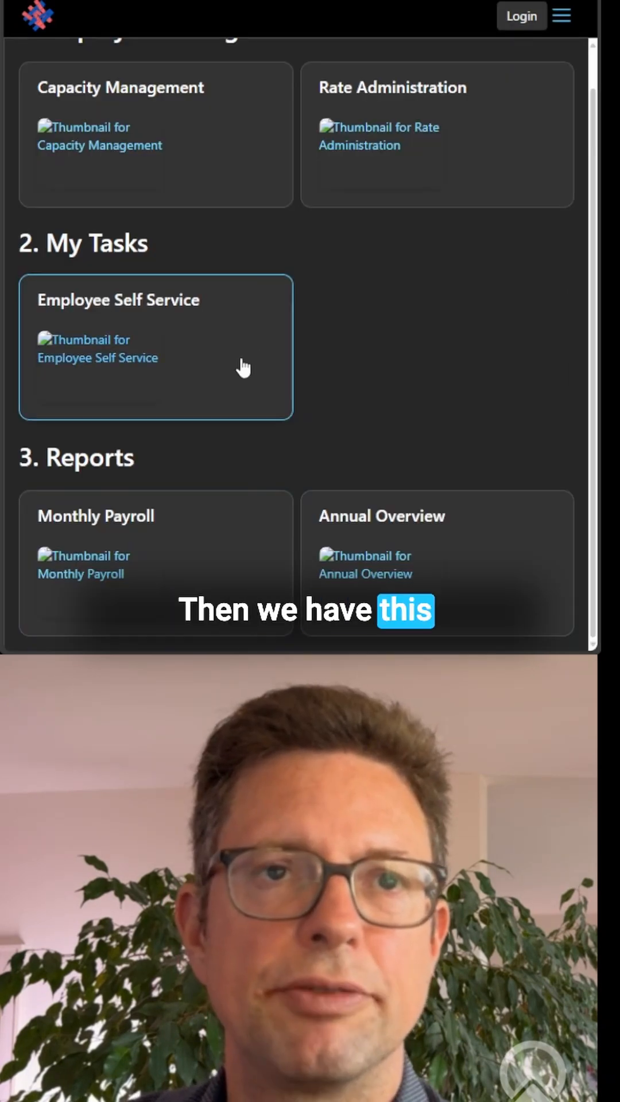
mouse_move(196, 569)
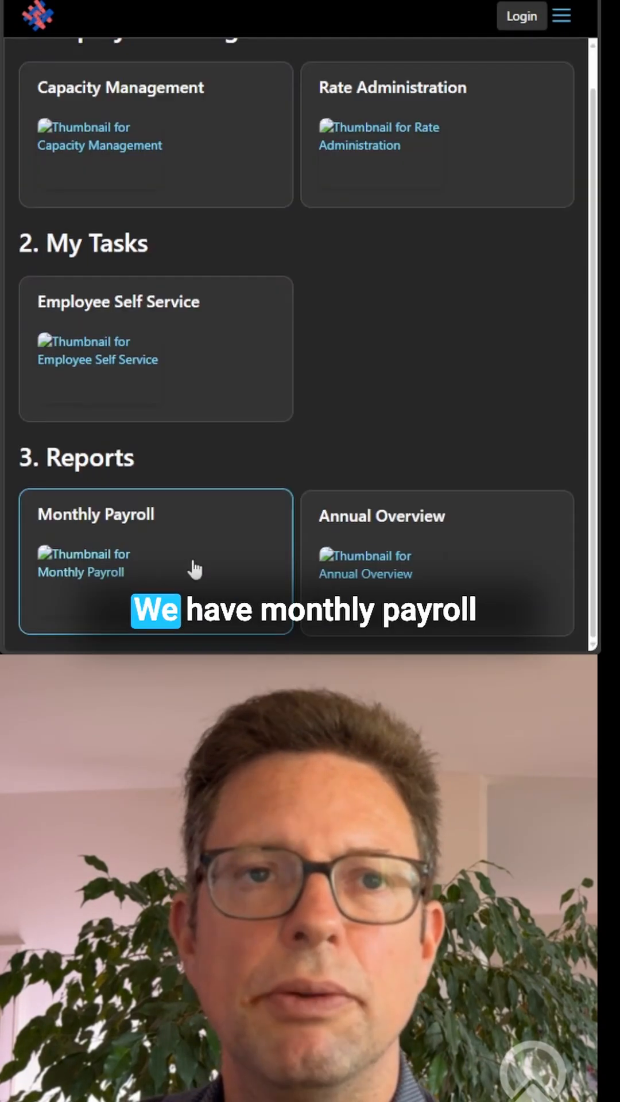